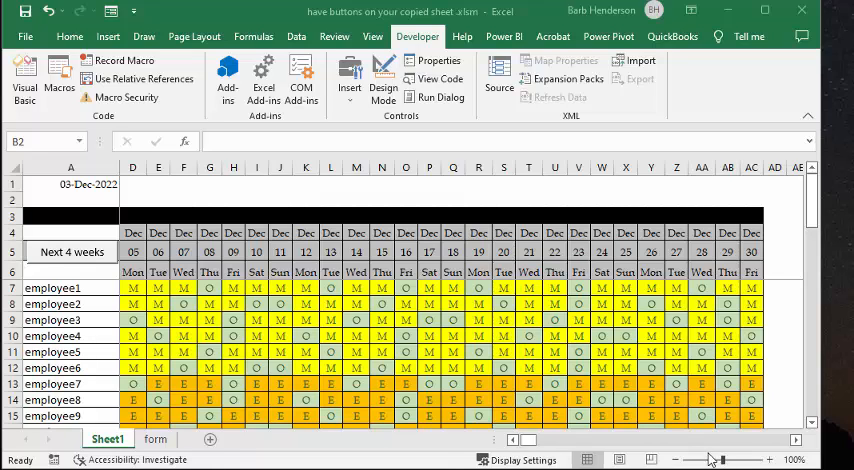
pyautogui.moveTo(64, 267)
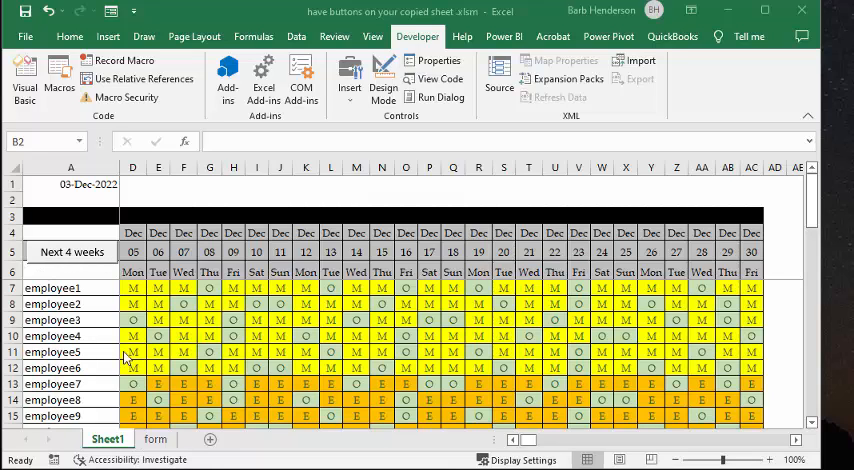
pyautogui.moveTo(785, 238)
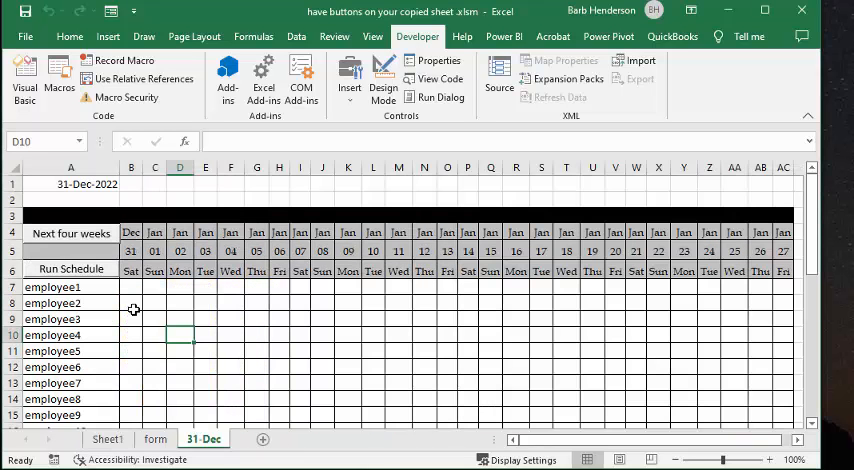
pyautogui.moveTo(116, 298)
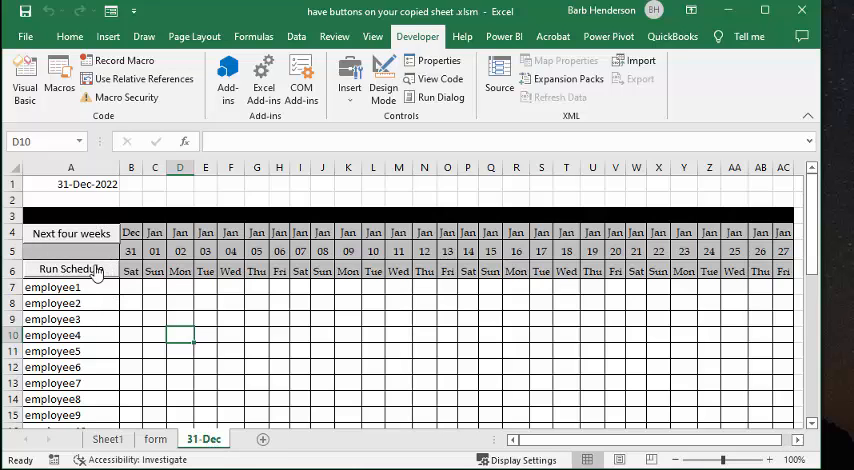
pyautogui.moveTo(84, 236)
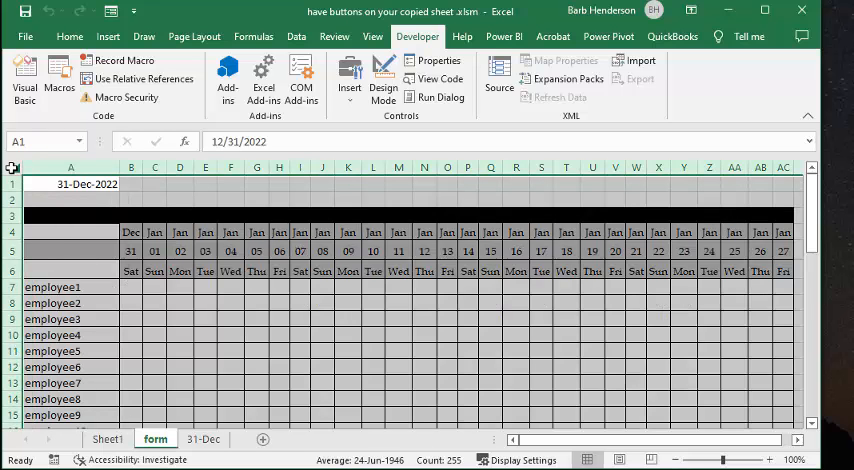
# Copy the whole form sheet's 31-Dec-2022 schedule and paste it onto a new Sheet5.
pyautogui.press('ctrl+c')
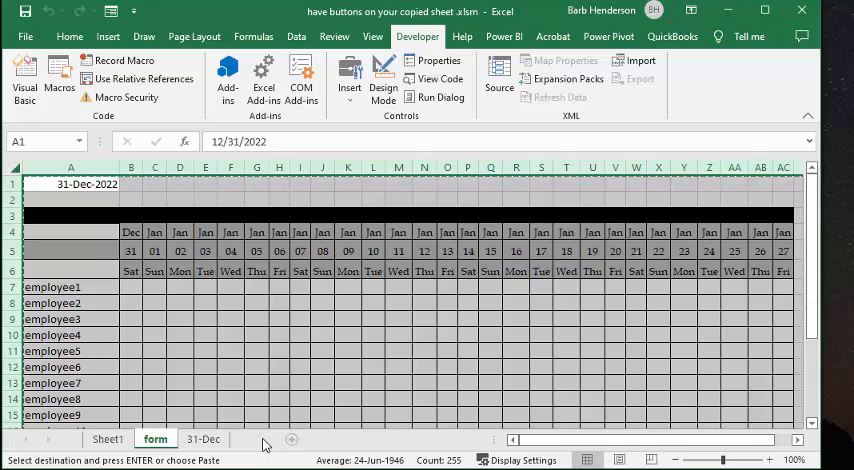
pyautogui.click(291, 439)
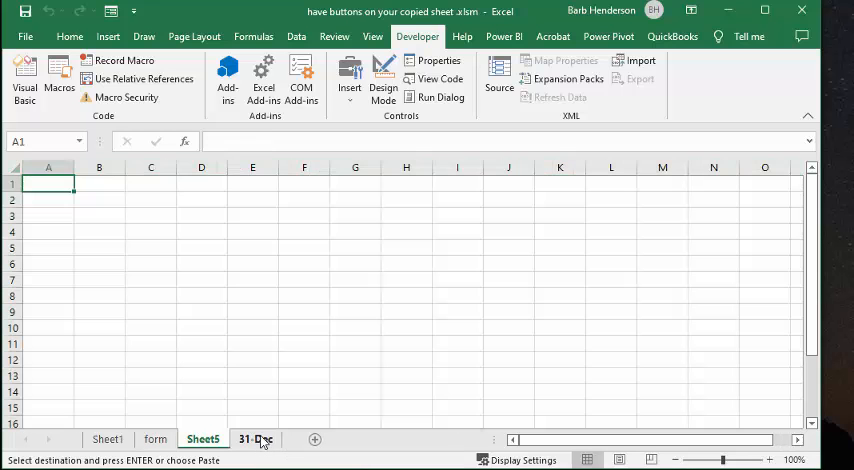
pyautogui.press('ctrl+v')
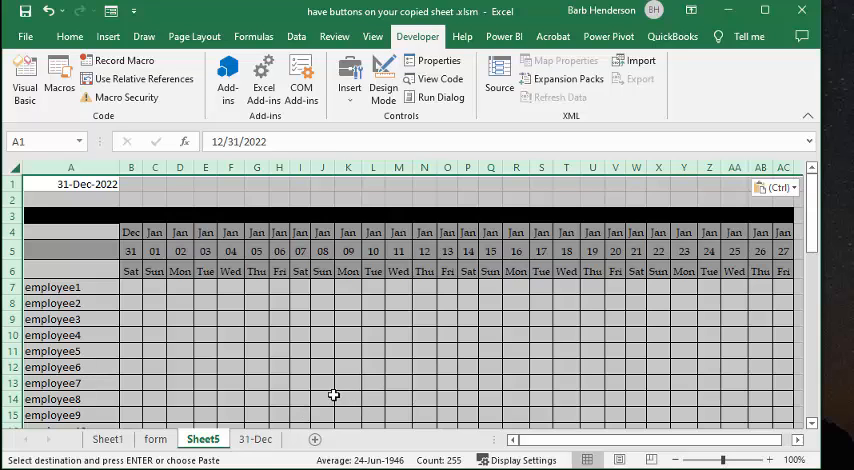
pyautogui.moveTo(390, 391)
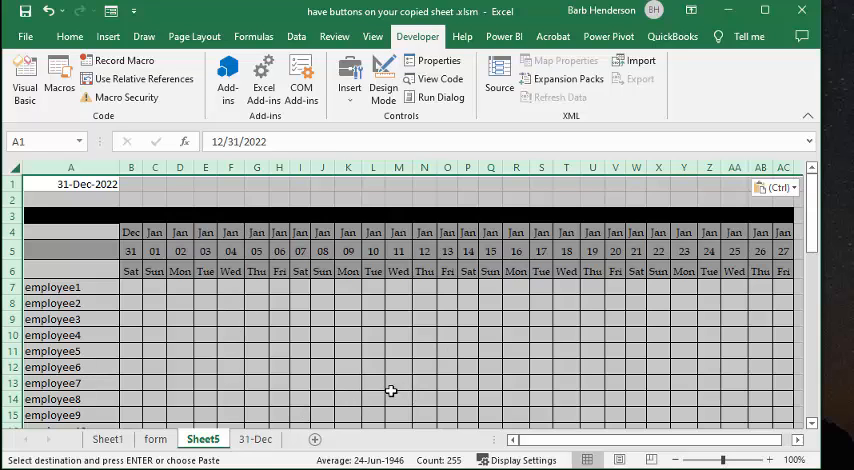
pyautogui.moveTo(282, 386)
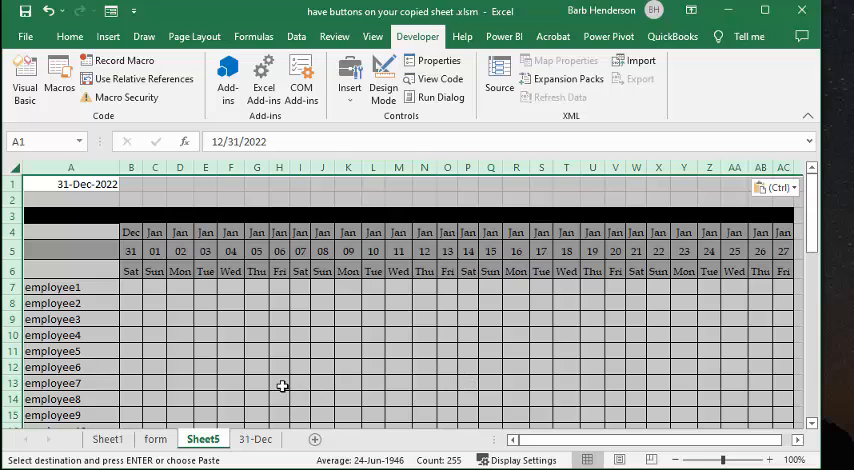
pyautogui.moveTo(213, 321)
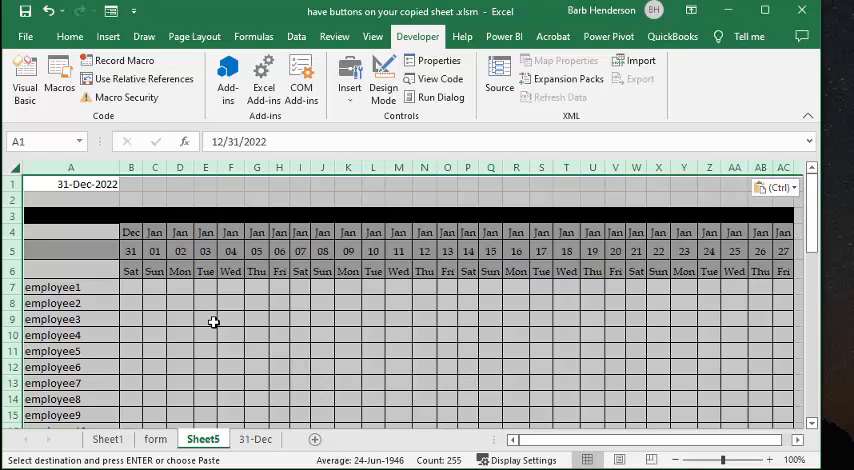
pyautogui.press('Escape')
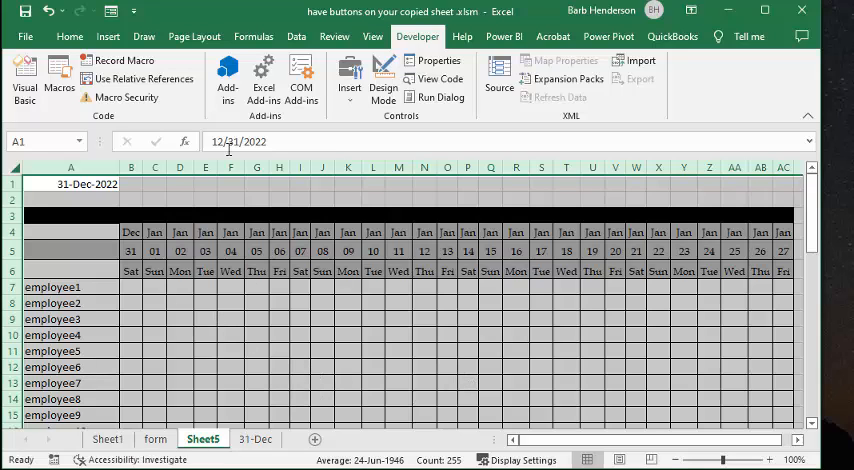
pyautogui.moveTo(118, 60)
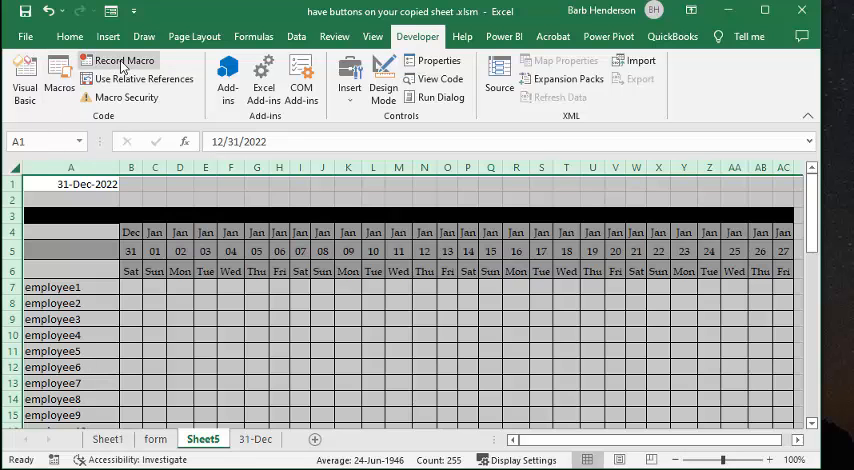
# Record a new macro named 'testbut' stored in This Workbook.
pyautogui.click(124, 60)
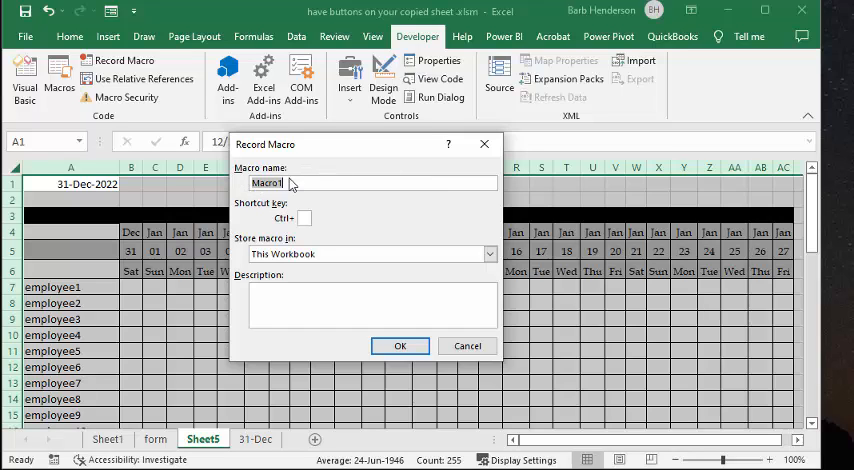
pyautogui.write('testbut')
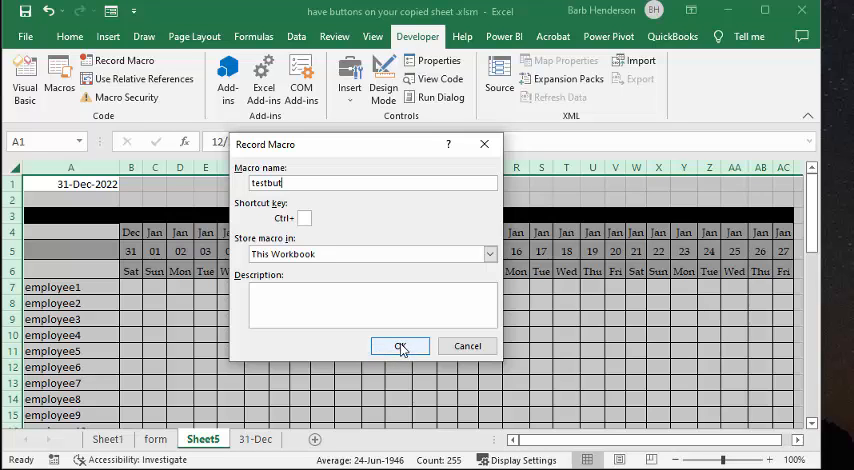
pyautogui.click(400, 346)
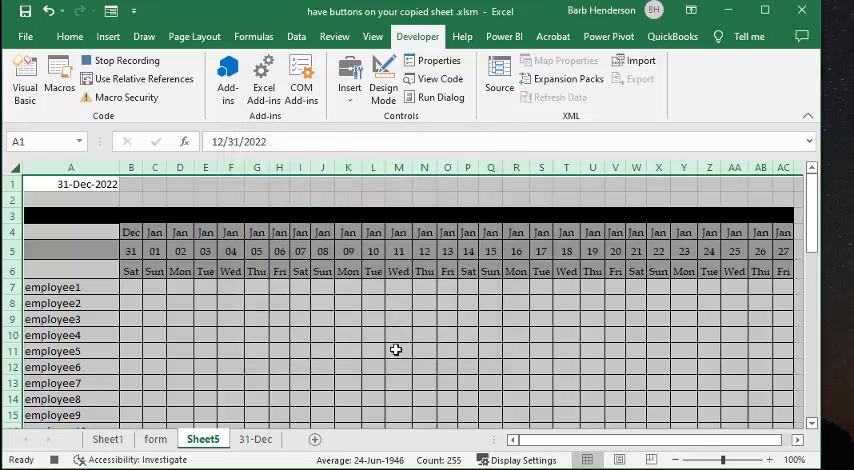
pyautogui.moveTo(349, 78)
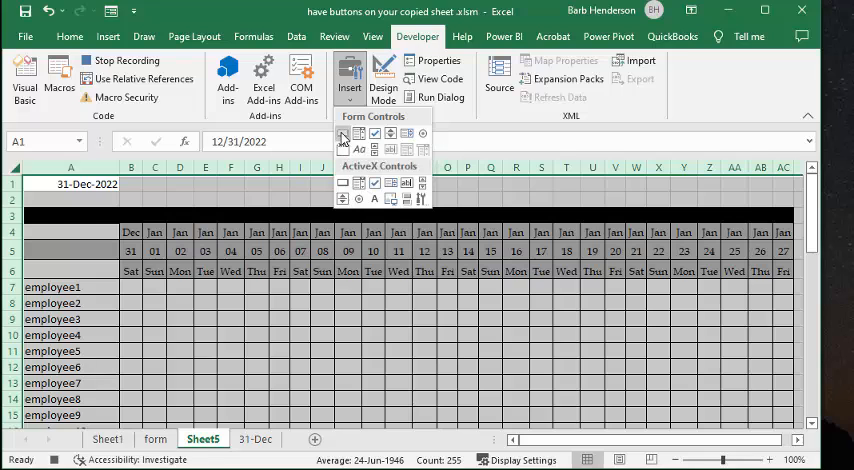
# Draw a button on Sheet5, assign everyfourwks, and label it 'Next four weeks'.
pyautogui.click(343, 133)
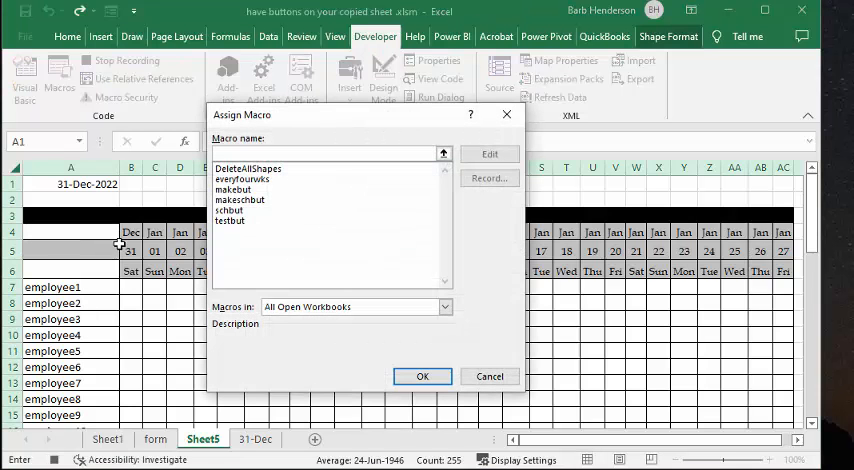
pyautogui.moveTo(205, 207)
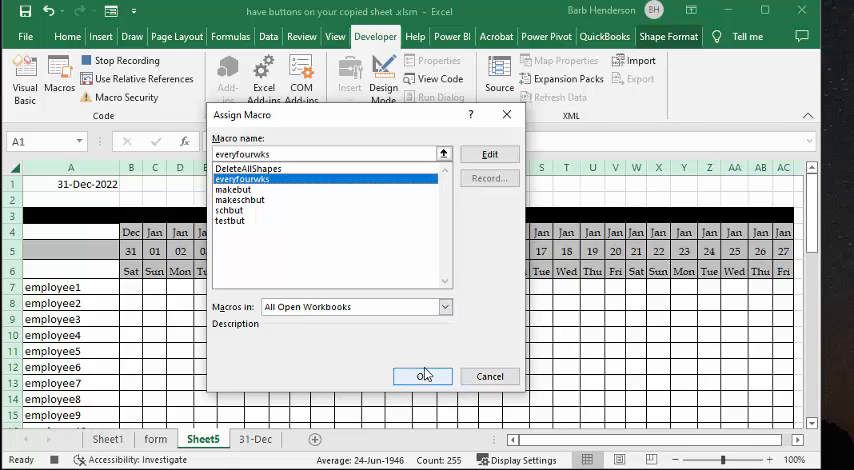
pyautogui.click(422, 376)
pyautogui.write('Next four weeks')
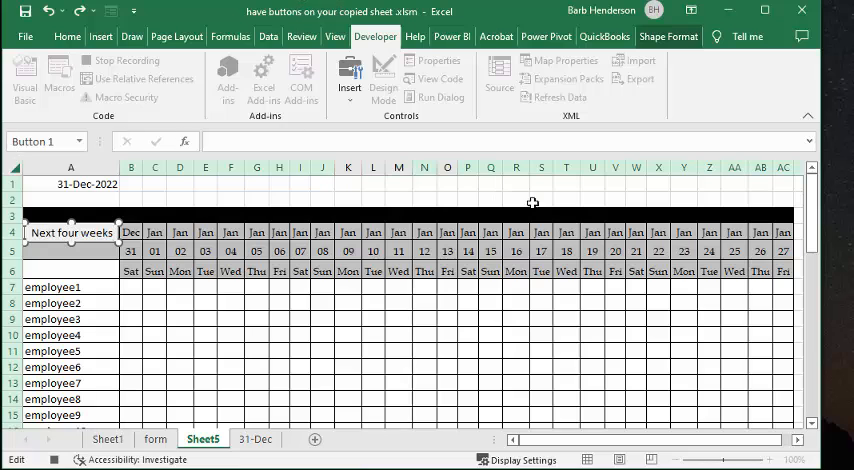
pyautogui.moveTo(337, 450)
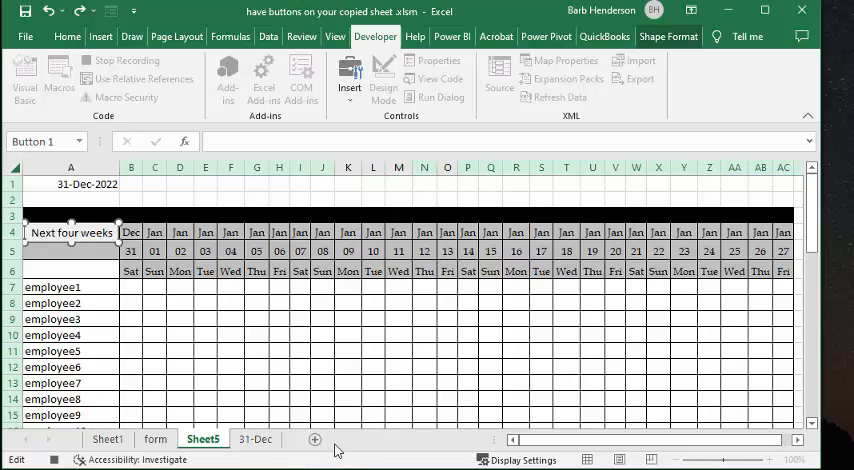
# Deselect the new button and select testbut in the Macros list.
pyautogui.click(373, 383)
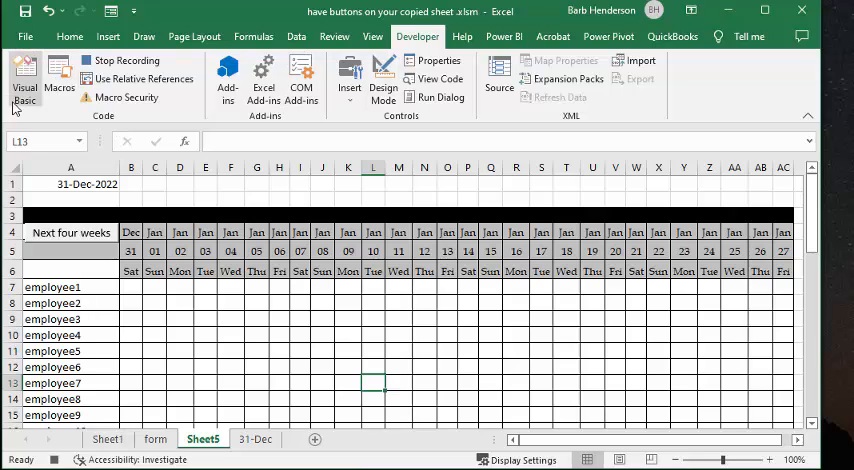
pyautogui.moveTo(59, 80)
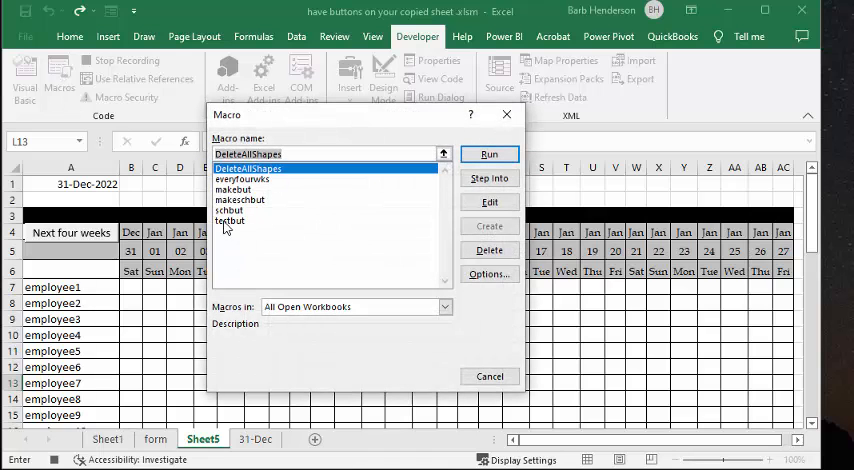
pyautogui.click(230, 221)
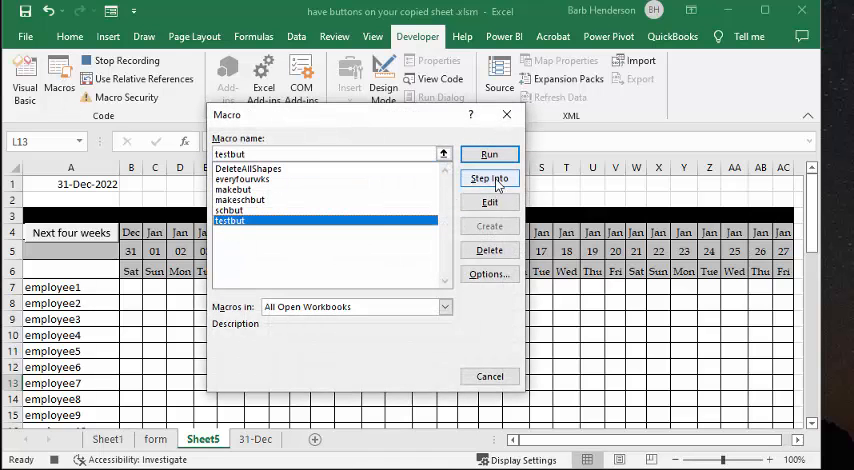
# Step into the testbut macro, then view the everyfourwks code in Module1.
pyautogui.click(489, 179)
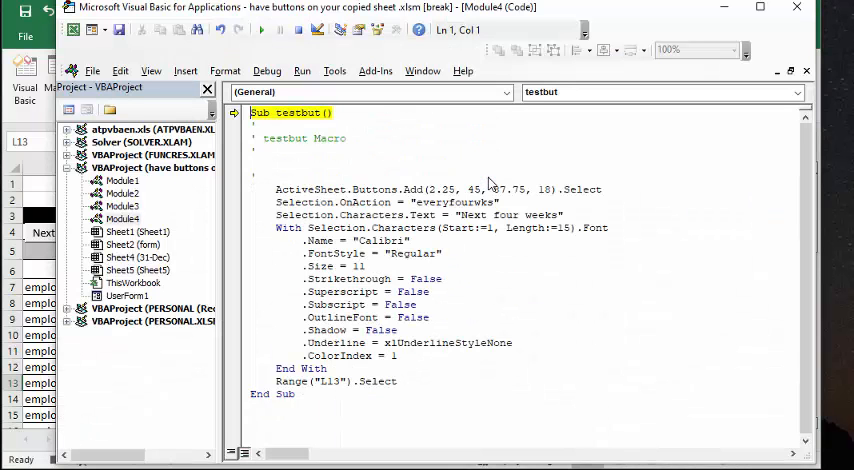
pyautogui.moveTo(260, 335)
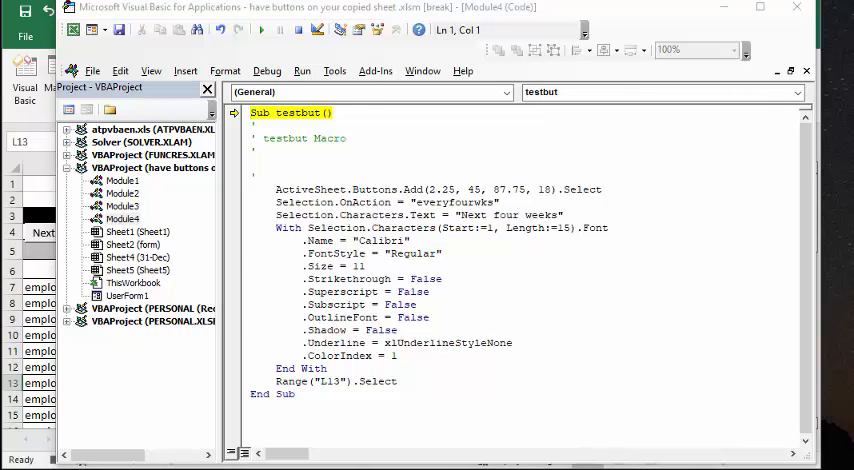
pyautogui.doubleClick(123, 180)
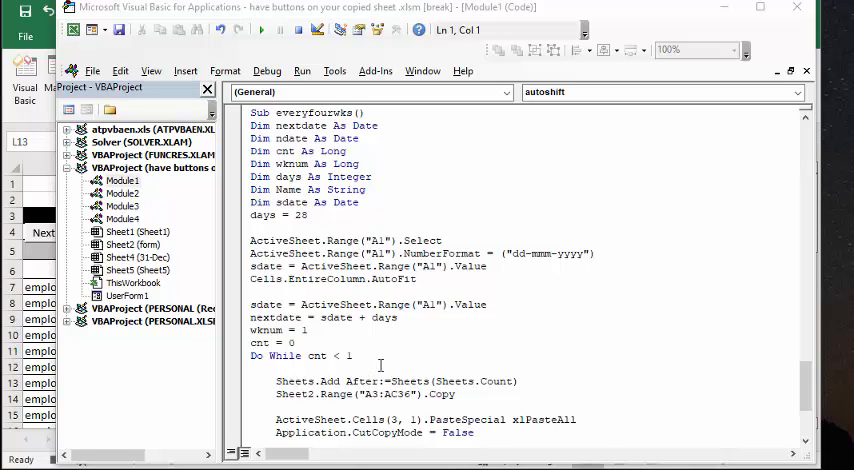
pyautogui.scroll(-3)
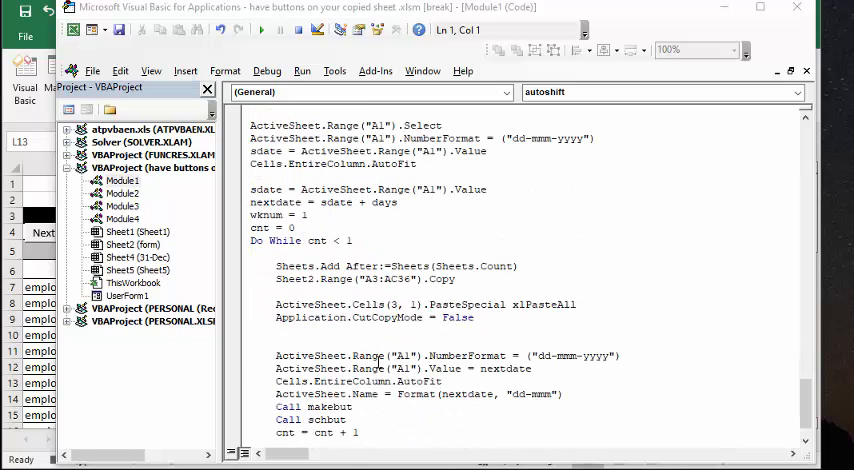
pyautogui.scroll(-3)
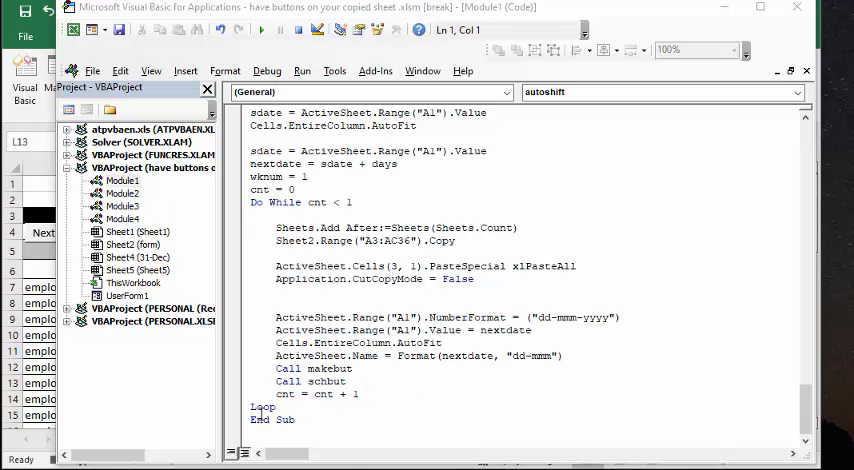
pyautogui.scroll(3)
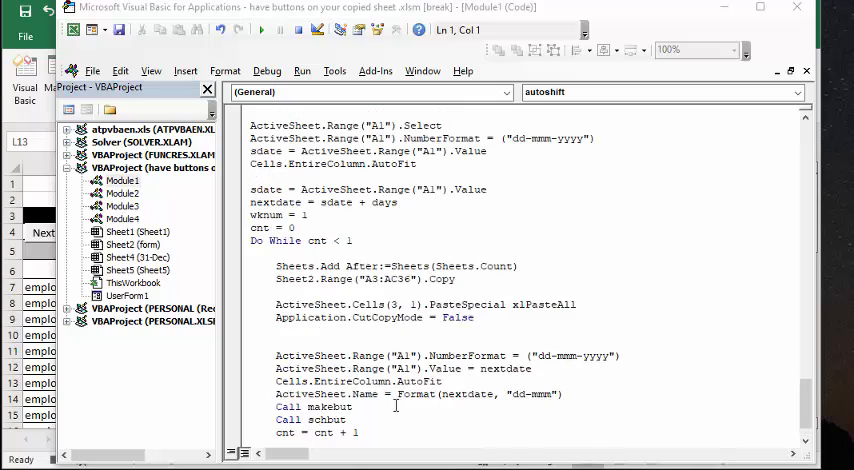
pyautogui.scroll(3)
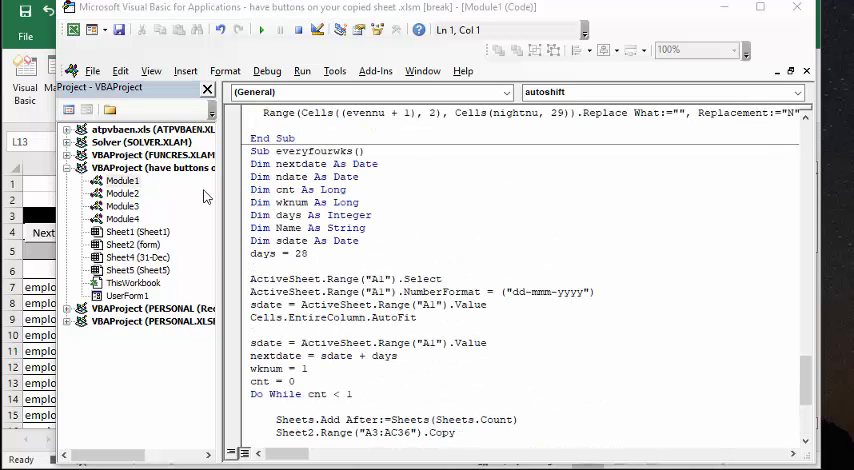
pyautogui.scroll(-3)
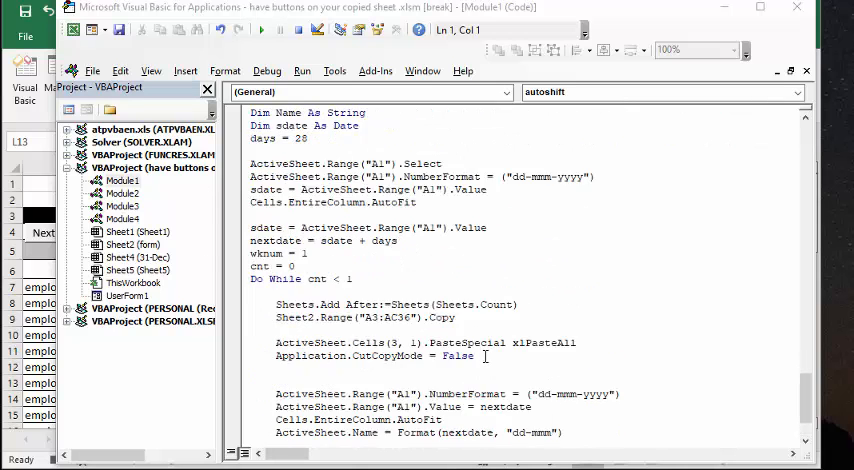
pyautogui.scroll(-3)
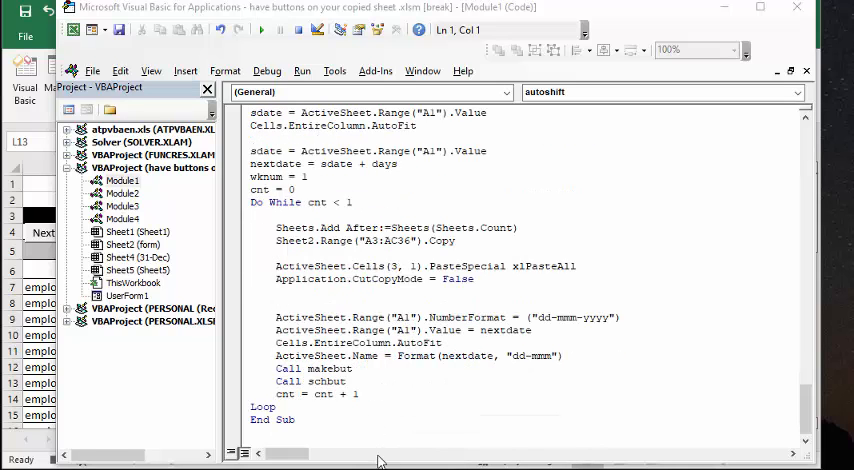